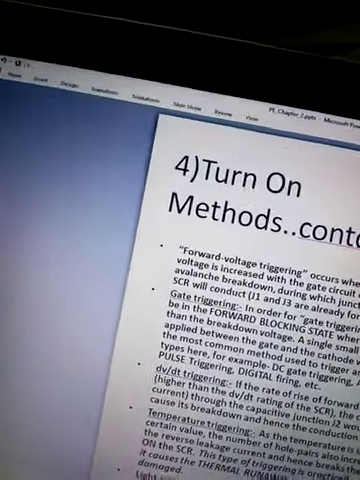
scroll("down", 3)
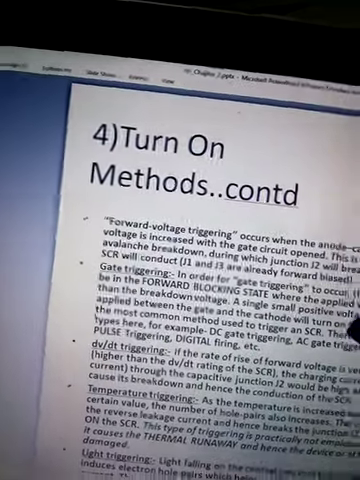